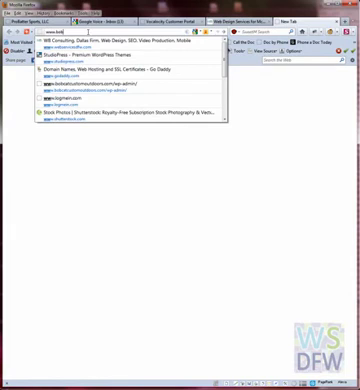
Type 'bobcat' in Firefox's address bar to reach the Bobcat Custom Outdoors gallery
{"action": "type", "text": "bobcatcustomoutdoors.com/gallery/"}
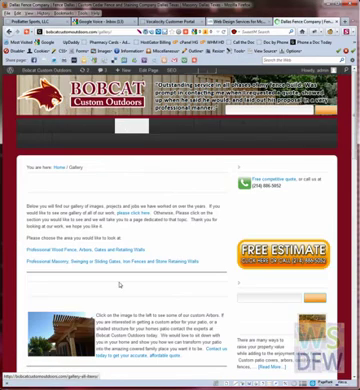
{"action": "scroll", "scroll_direction": "down", "scroll_amount": 3}
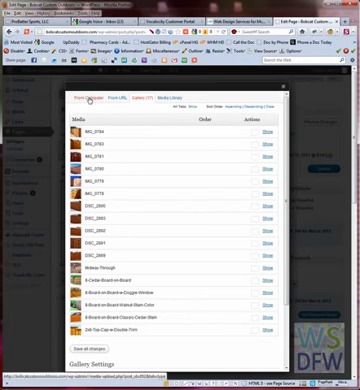
Start uploading a second copy of IMG_0784 from the computer
{"action": "left_click", "coordinate": [87, 95]}
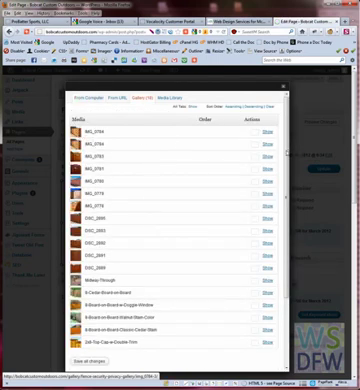
Open the duplicate IMG_0784's details and scroll down toward the gallery settings
{"action": "scroll", "scroll_direction": "down", "scroll_amount": 3}
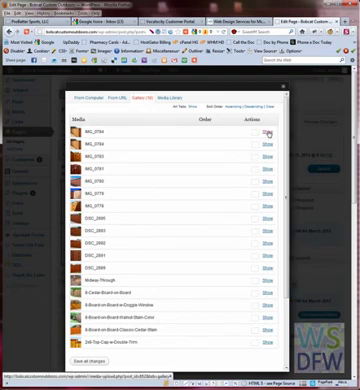
{"action": "left_click", "coordinate": [271, 132]}
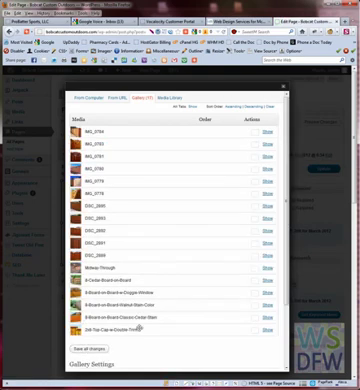
{"action": "scroll", "scroll_direction": "down", "scroll_amount": 3}
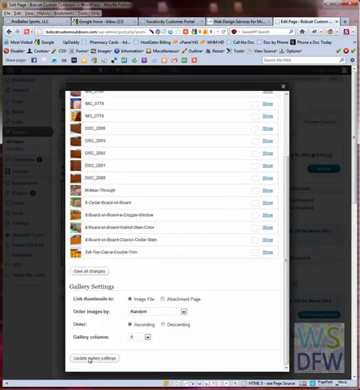